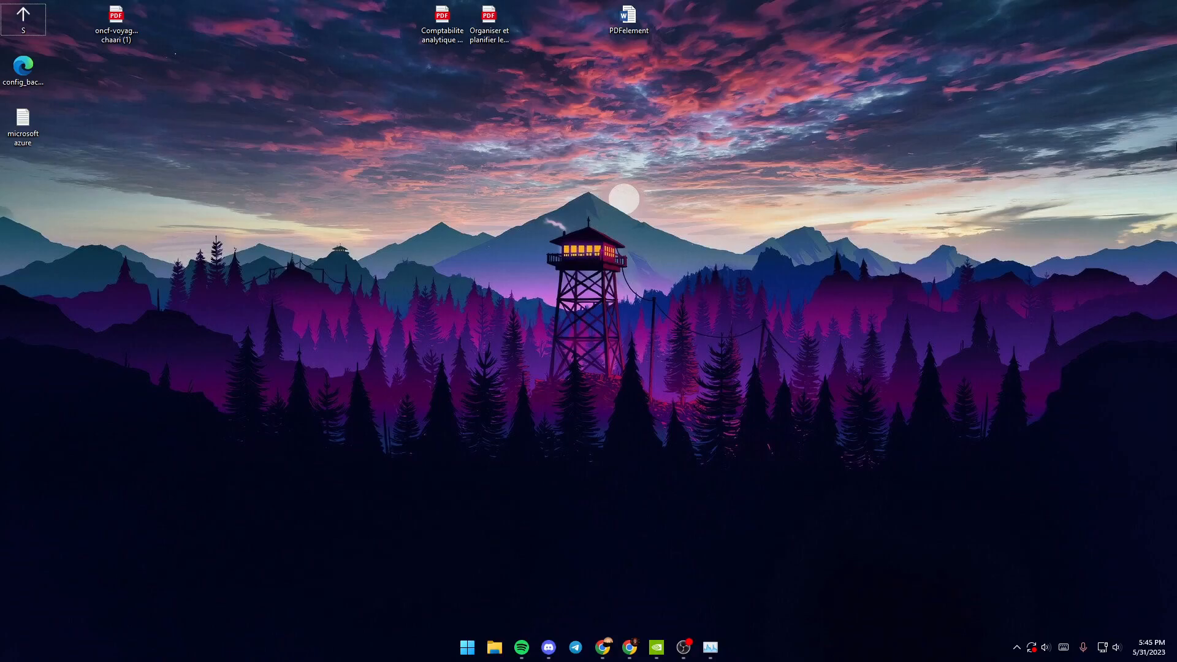
mouse_move(1064, 292)
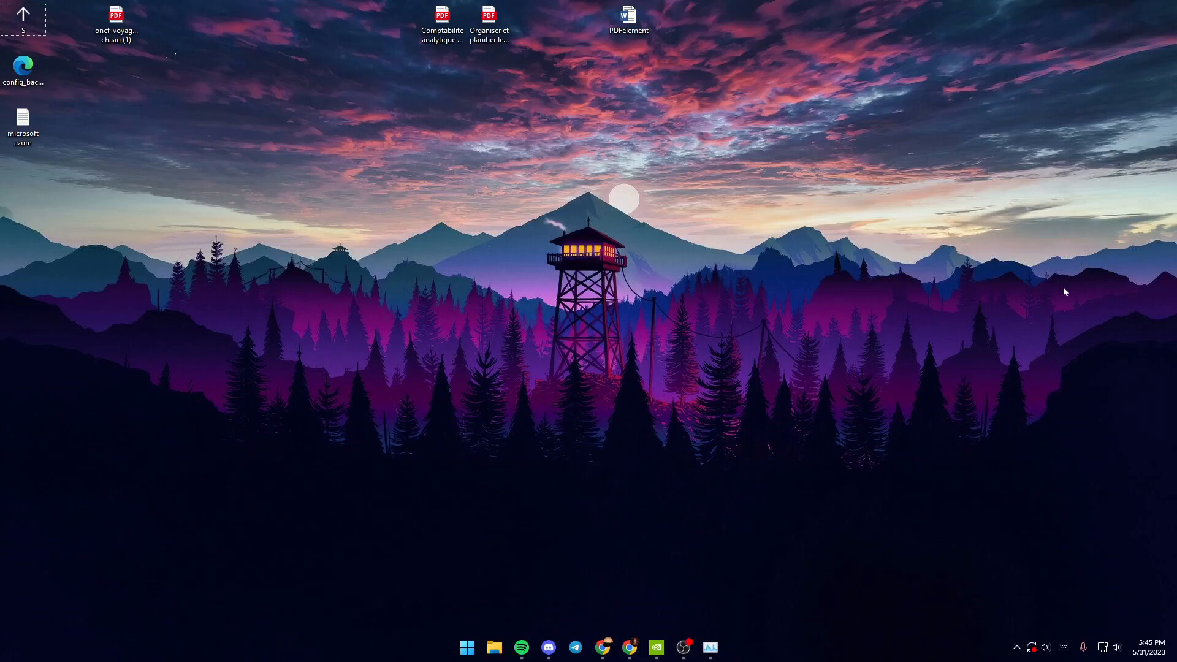
mouse_move(575, 380)
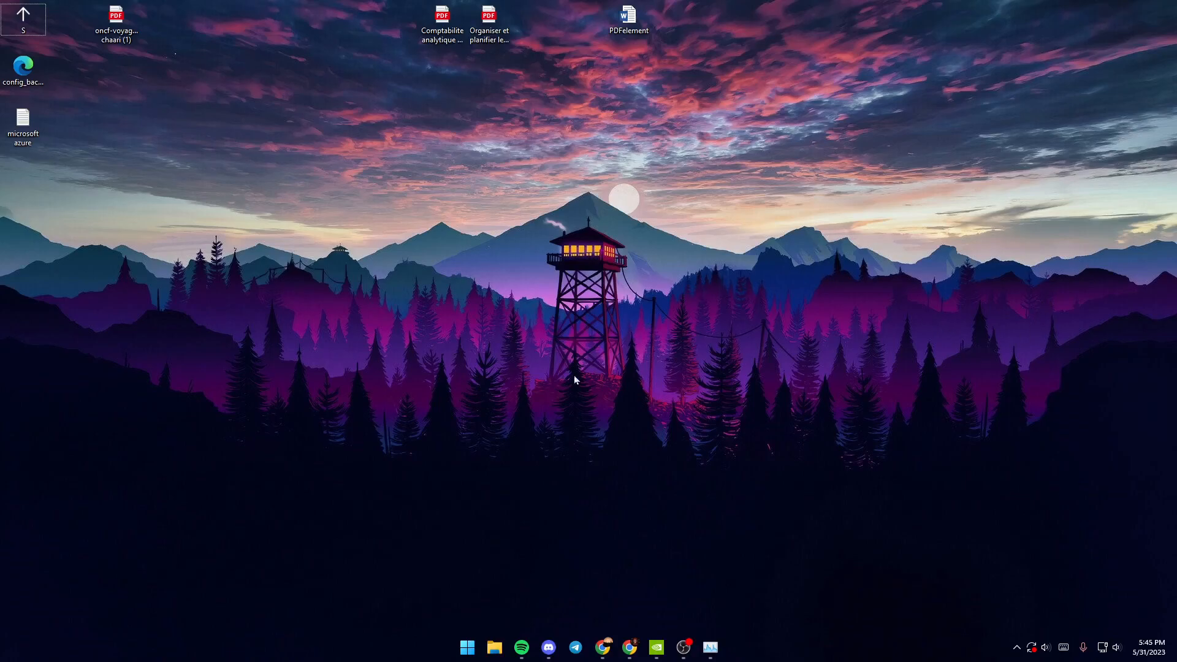
mouse_move(446, 553)
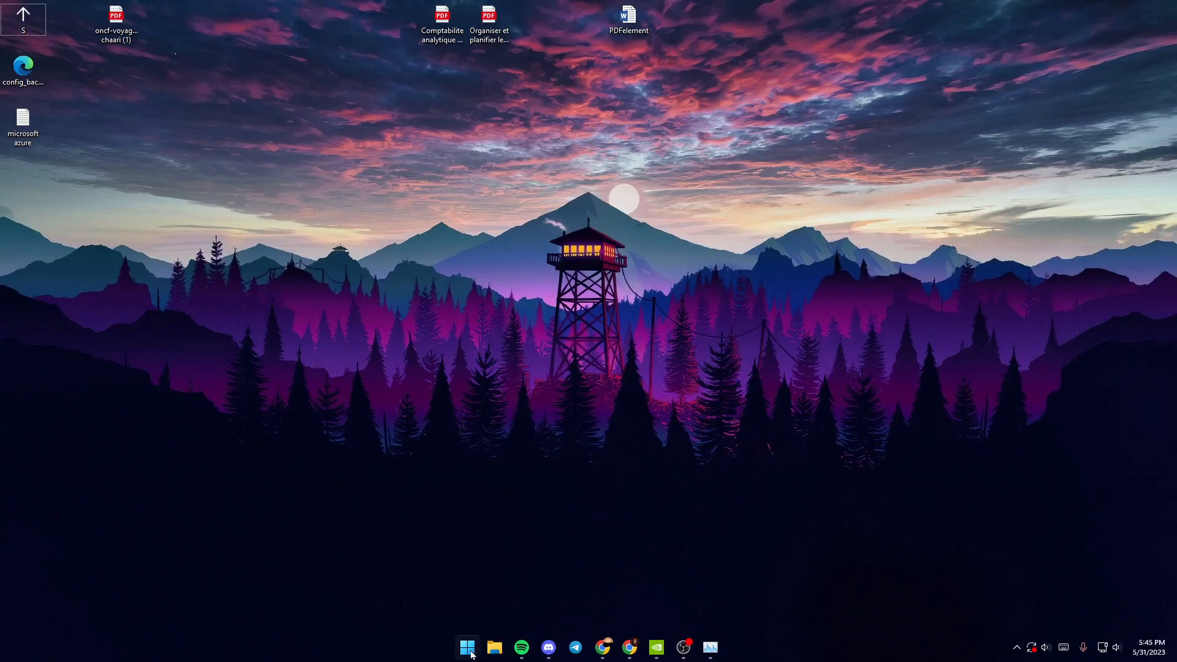
Search 'settings' from Start and launch the Settings app.
left_click(466, 646)
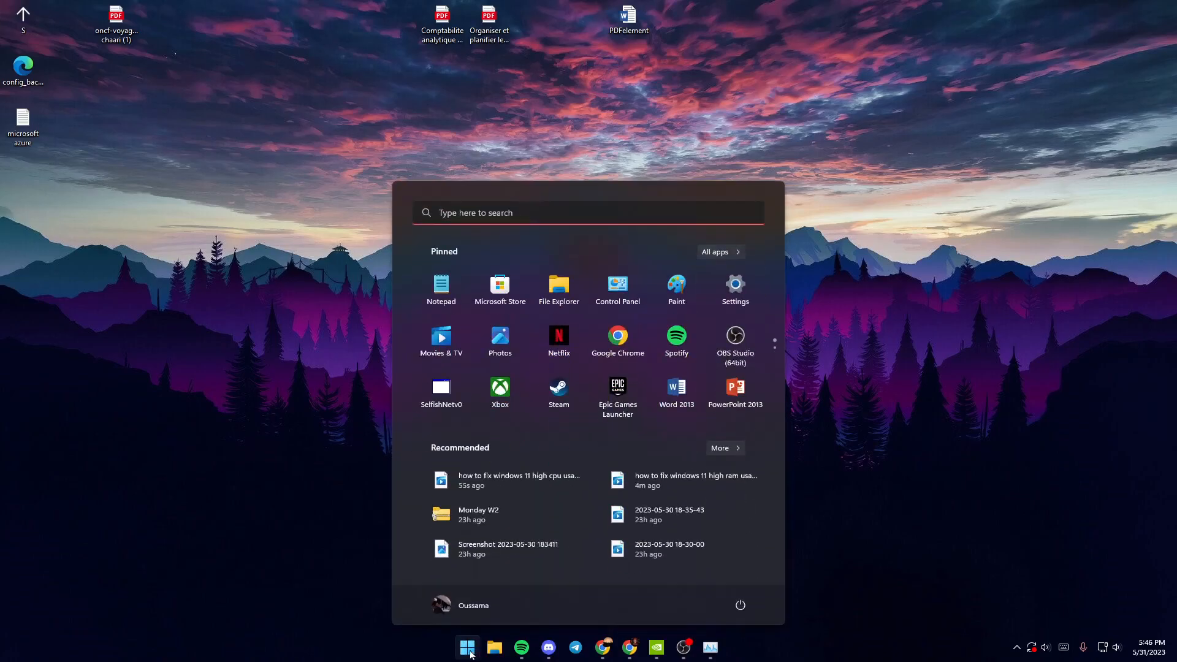
mouse_move(466, 646)
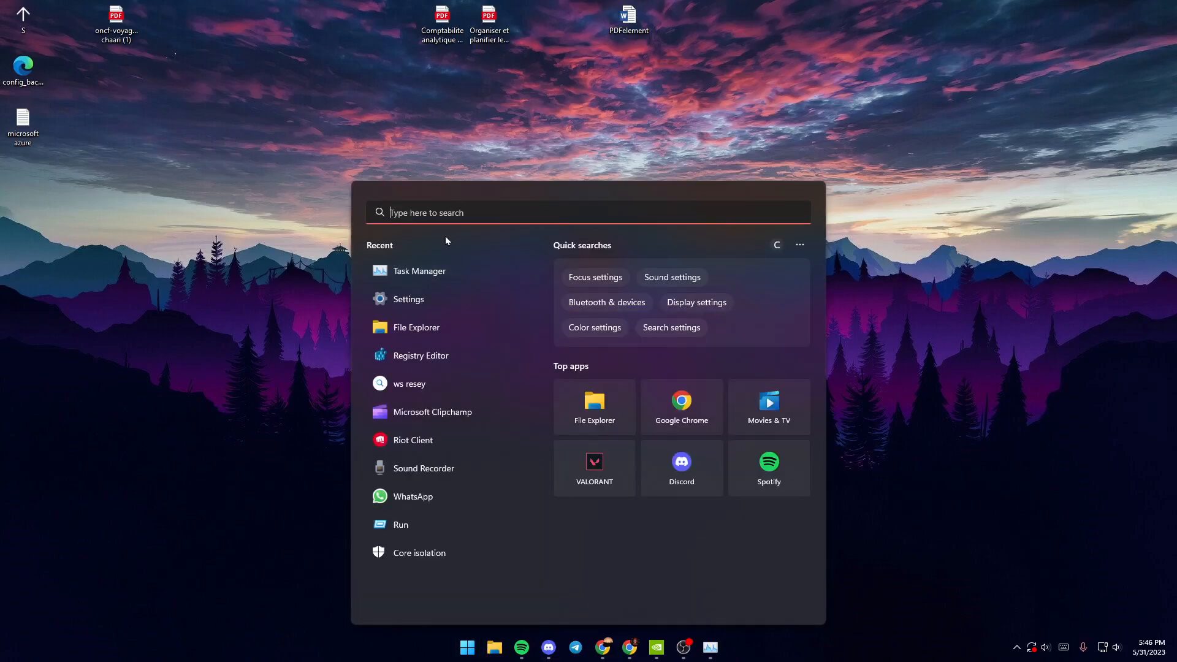
mouse_move(462, 237)
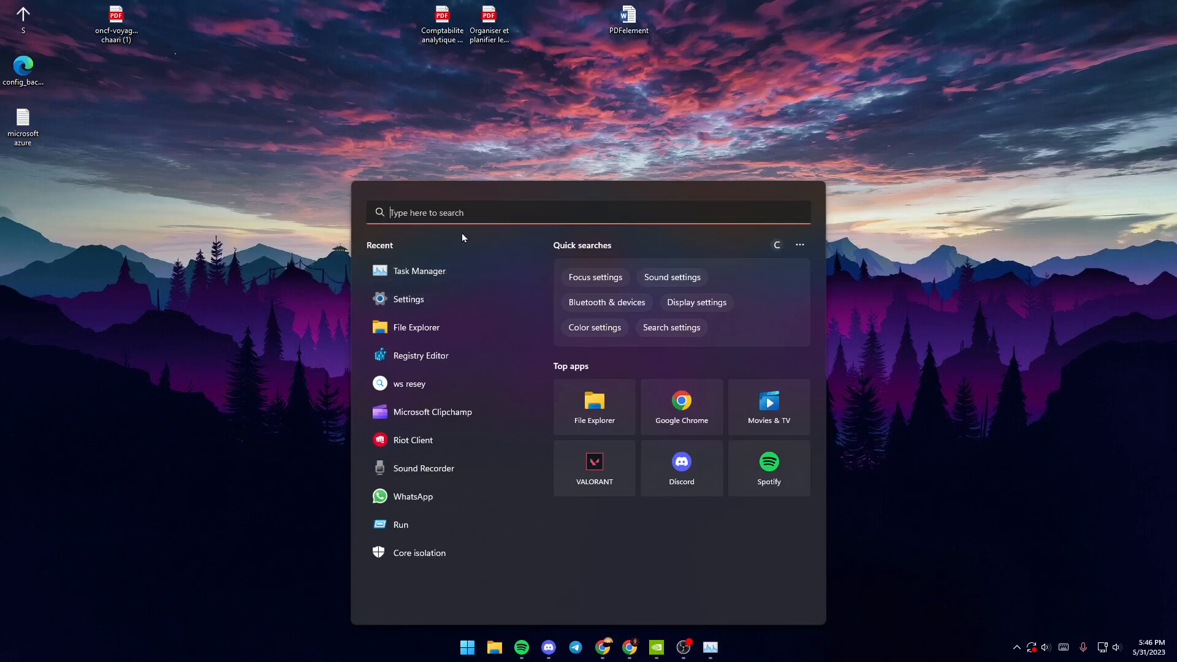
type("settings")
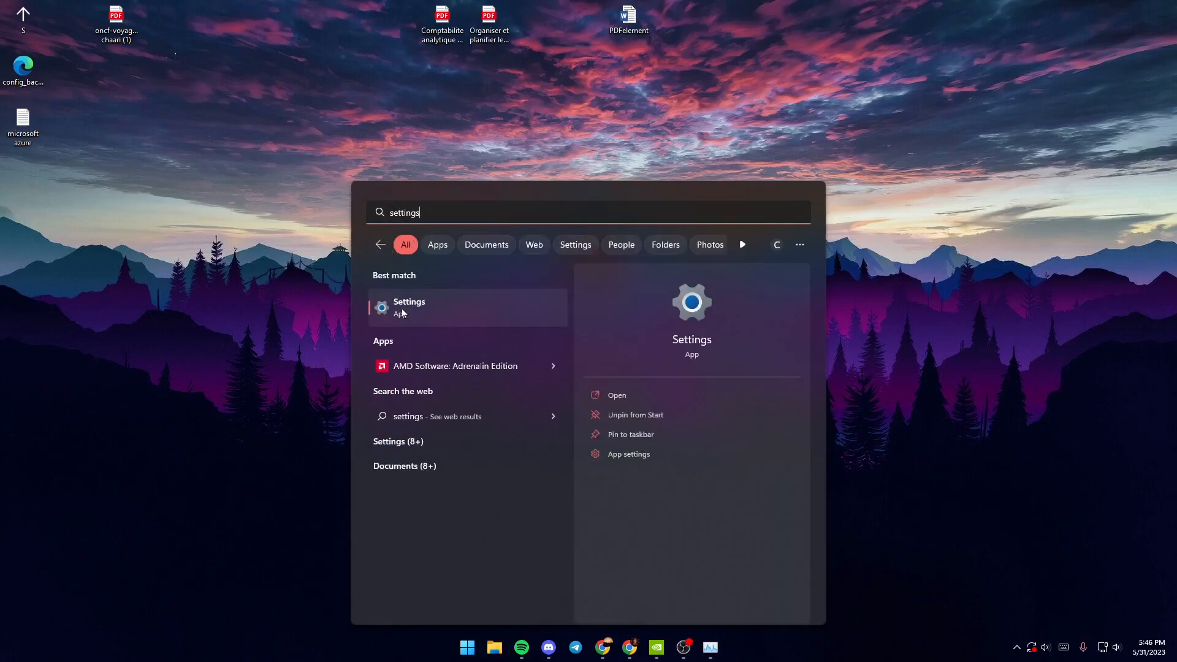
left_click(409, 307)
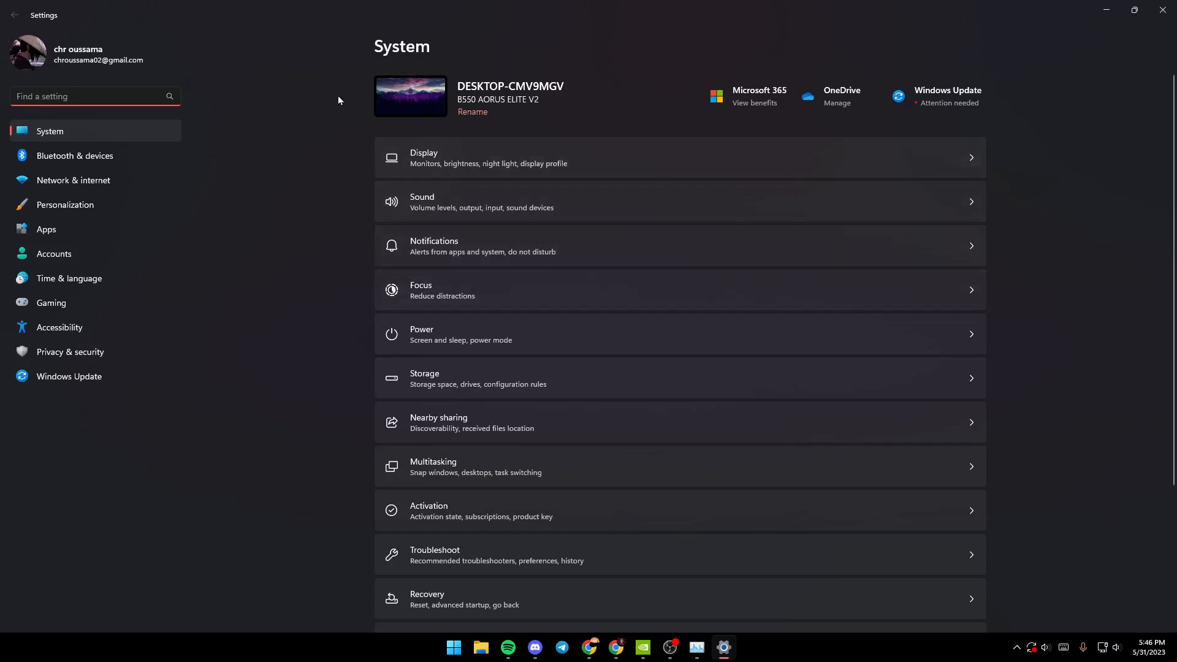
mouse_move(400, 188)
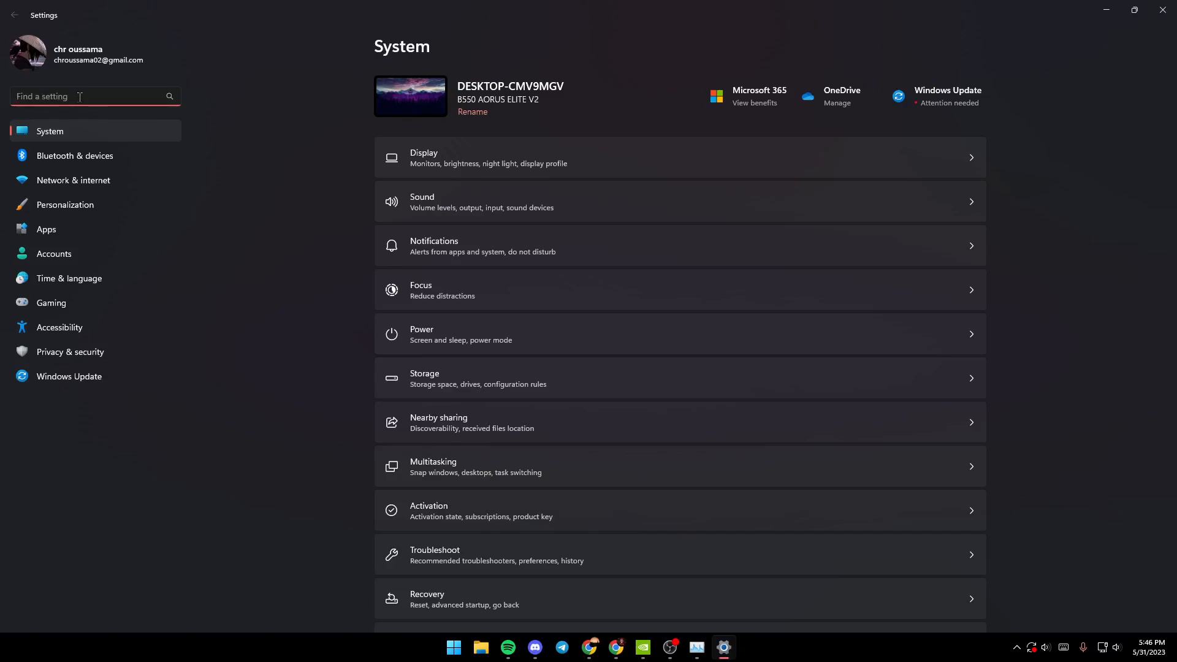
Search 'mou' in Find a setting to surface mouse-related suggestions.
type("mouse settings")
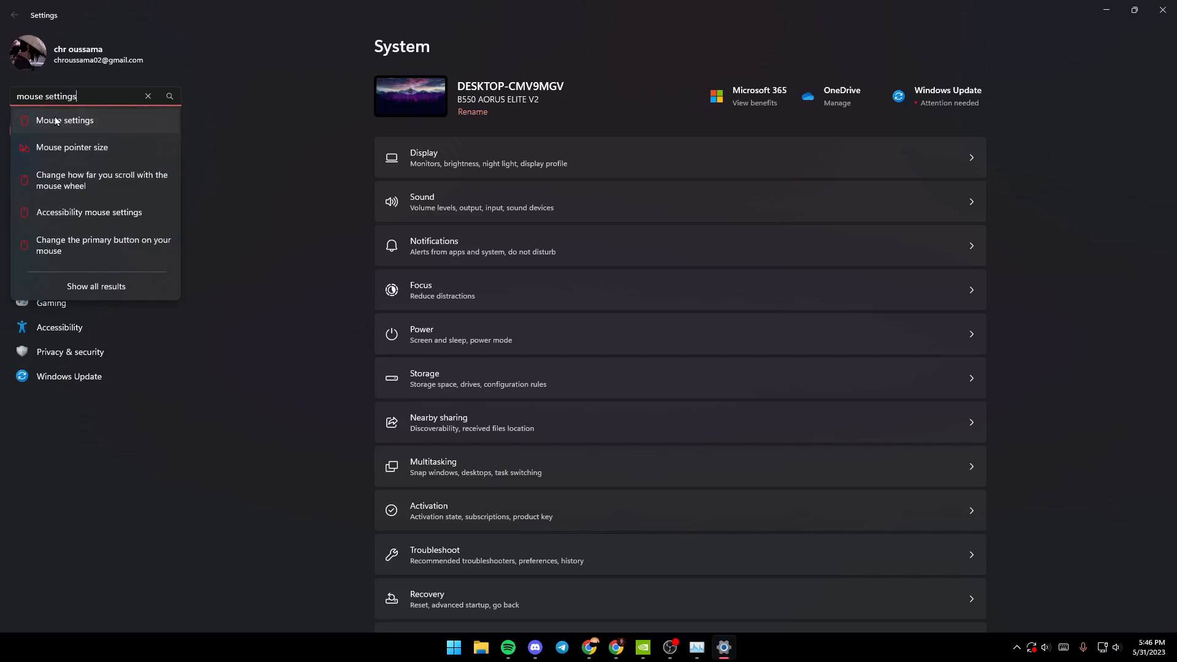
Go to Bluetooth & devices > Mouse and keep the primary mouse button as Left.
left_click(65, 120)
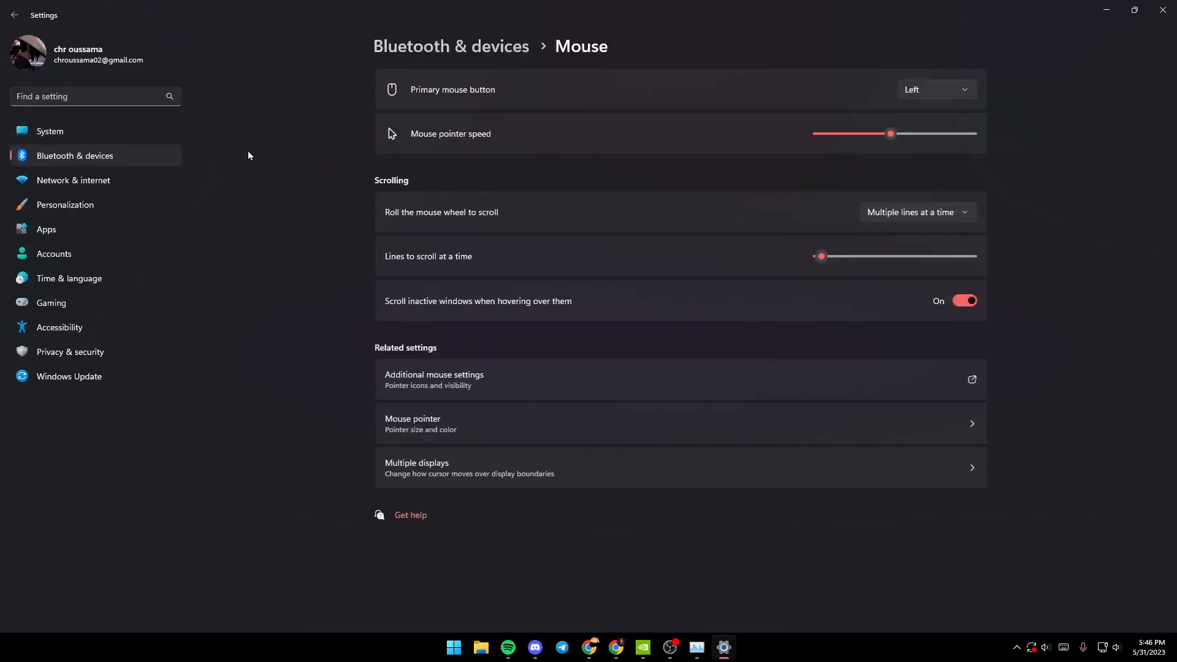
mouse_move(468, 196)
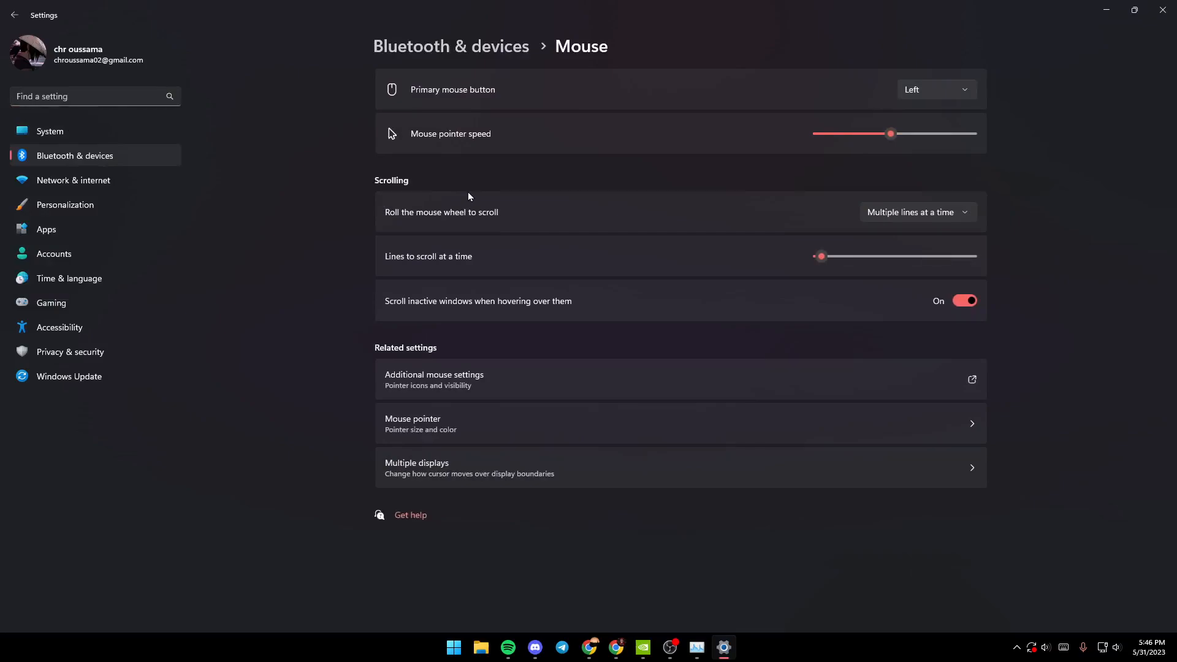
mouse_move(506, 193)
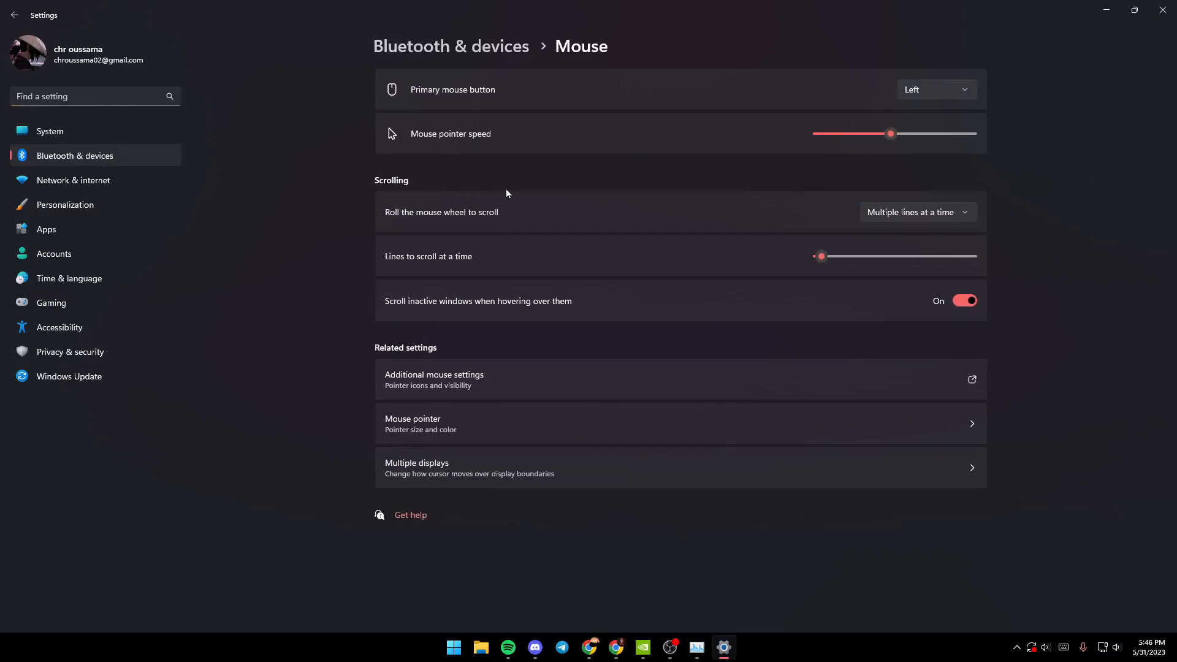
mouse_move(534, 76)
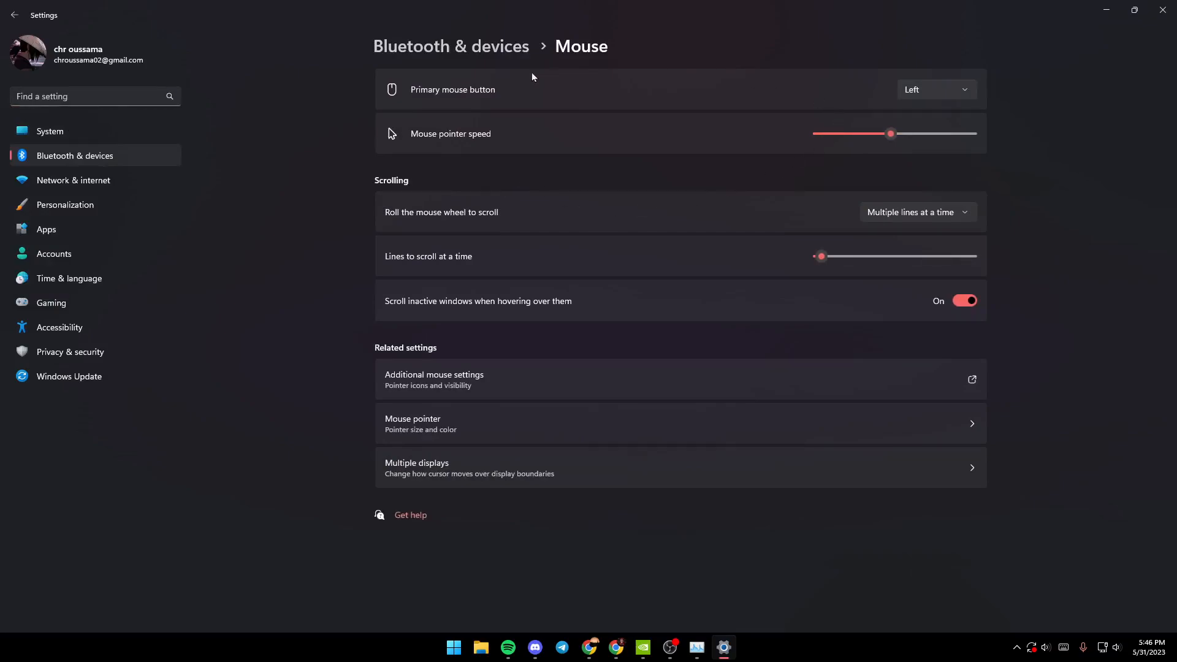
mouse_move(423, 98)
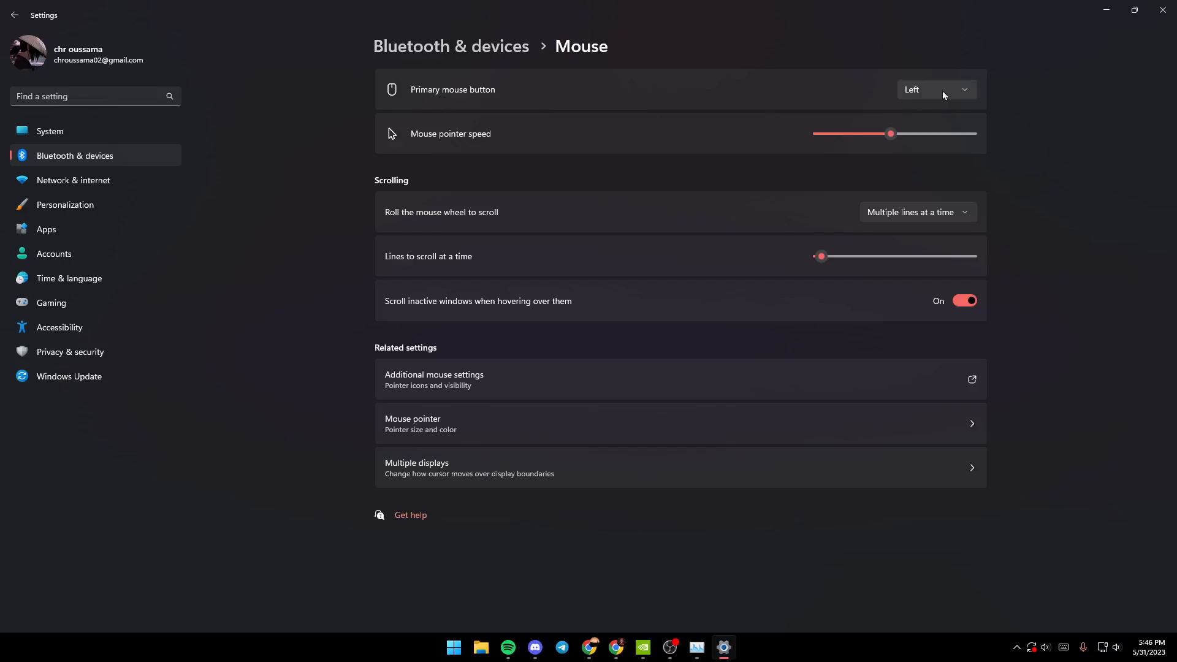
left_click(935, 90)
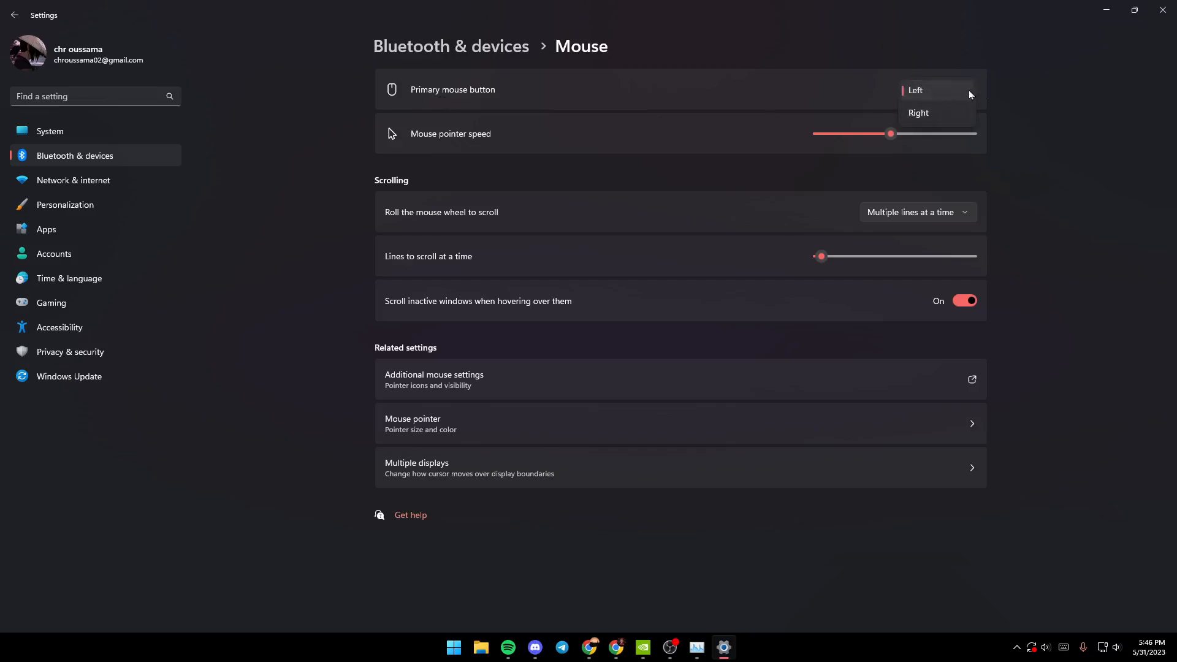
left_click(915, 89)
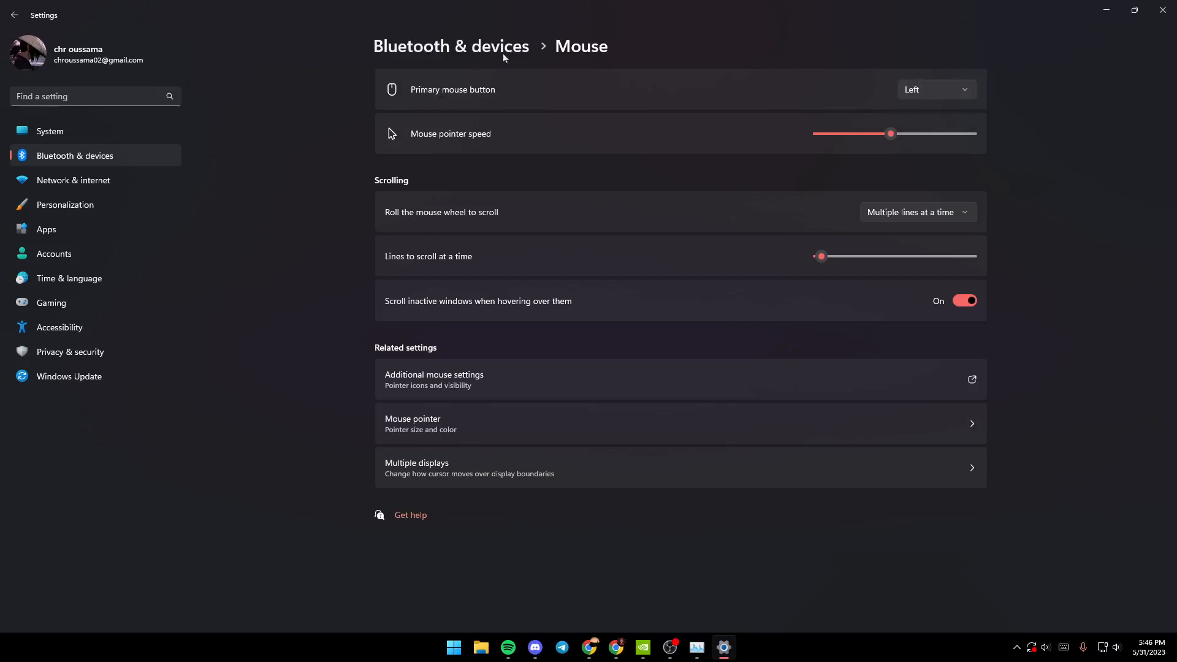
mouse_move(406, 146)
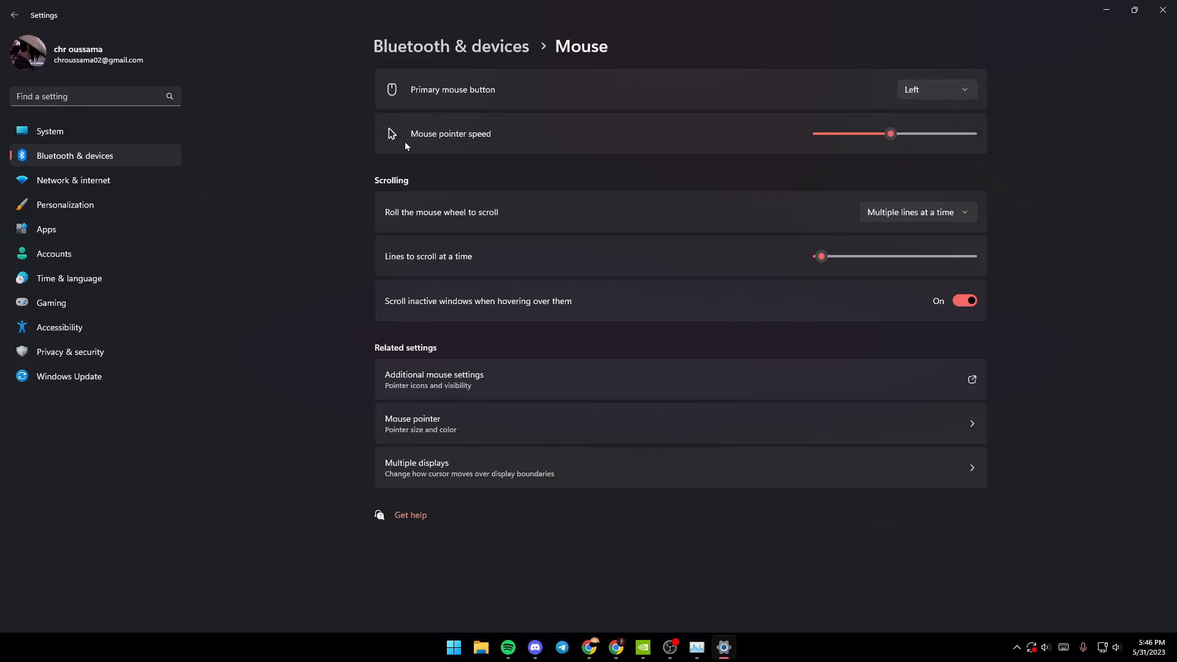
mouse_move(351, 123)
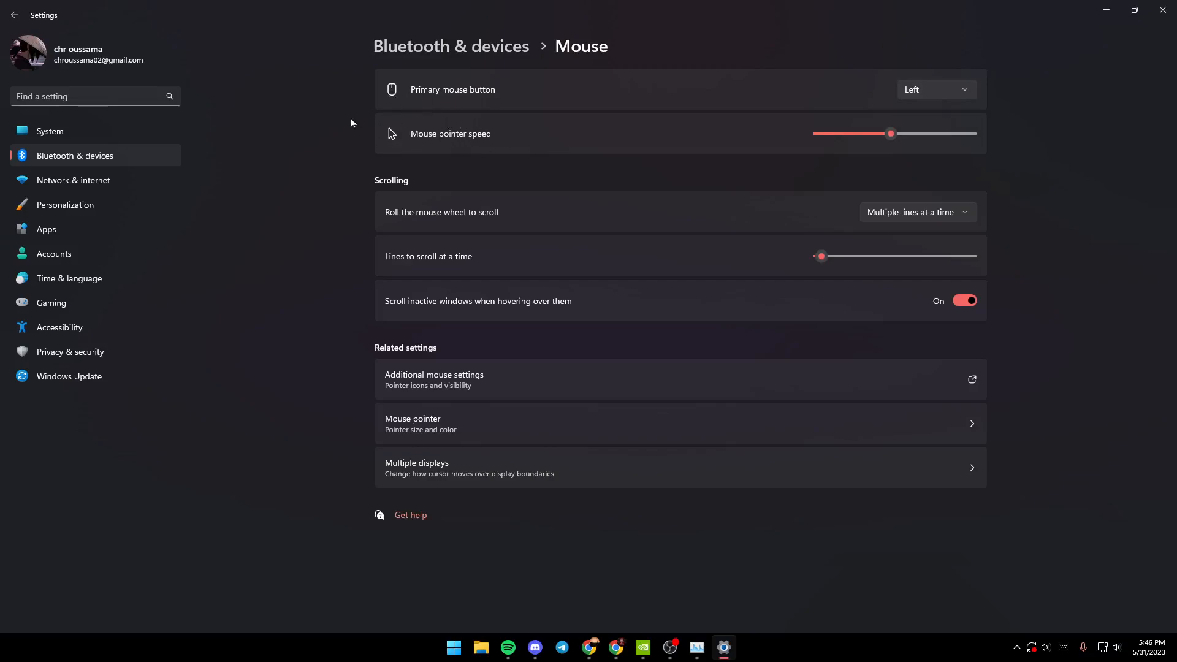
mouse_move(443, 139)
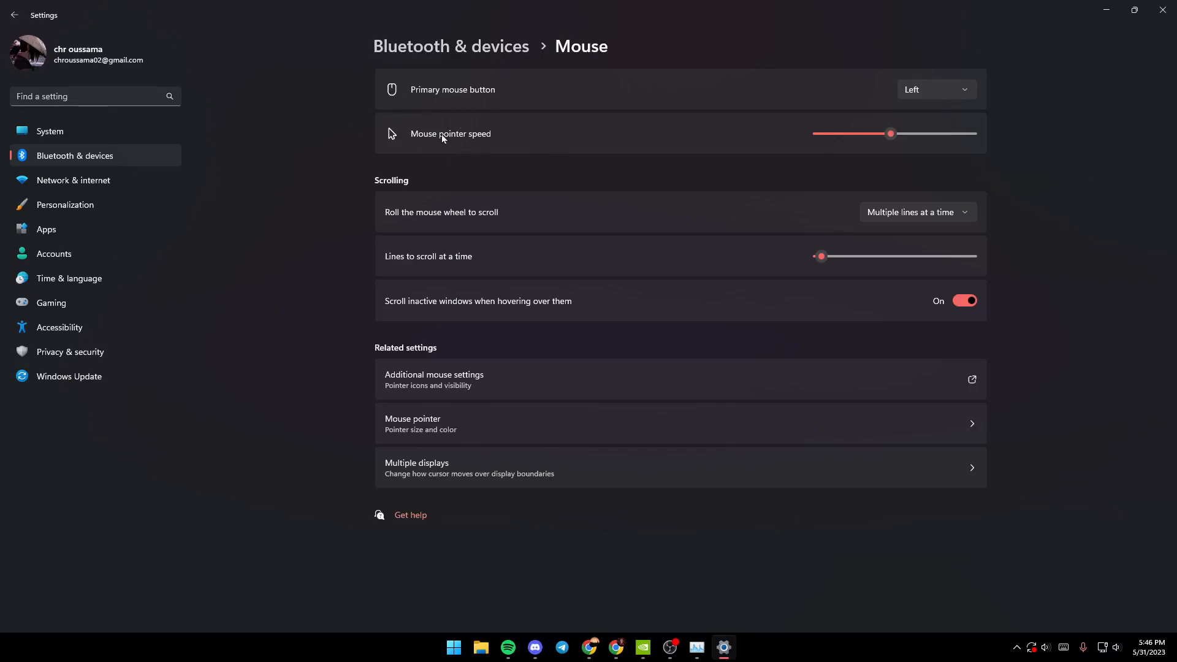
mouse_move(860, 167)
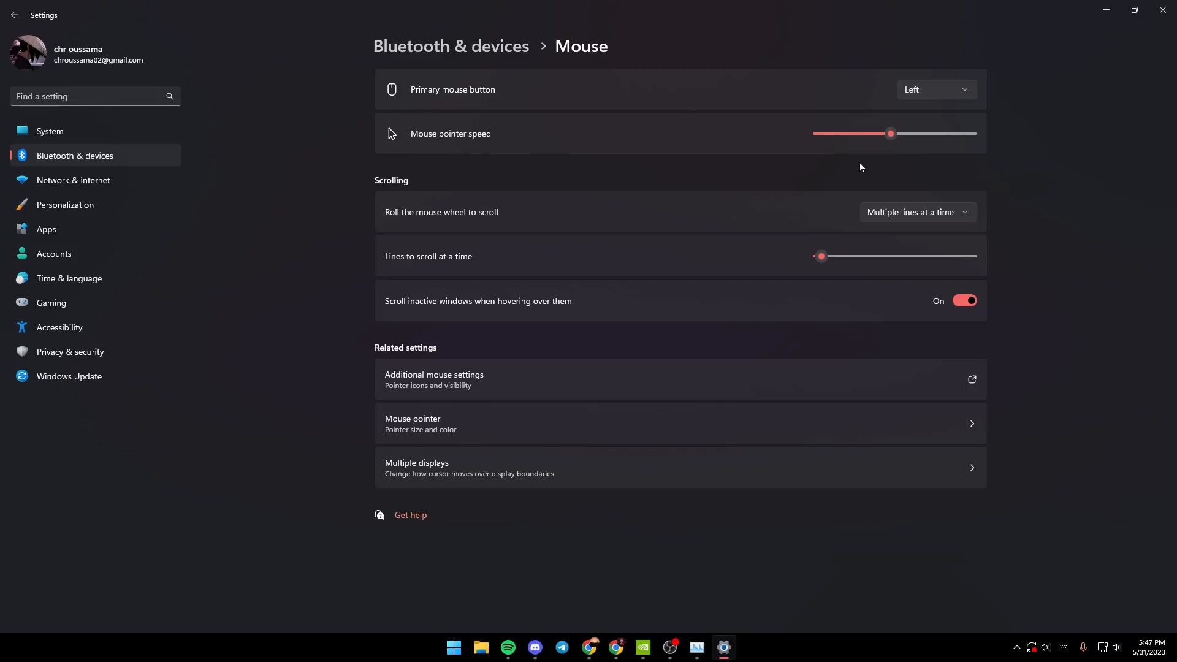
mouse_move(512, 148)
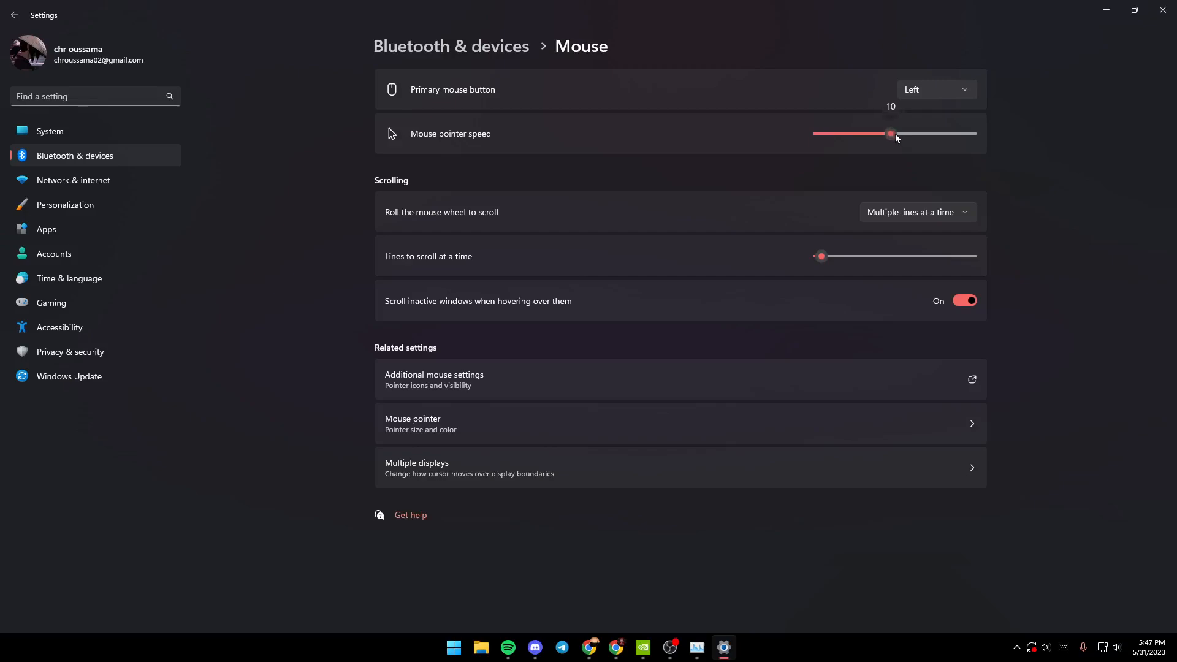
left_click_drag(891, 133, 971, 134)
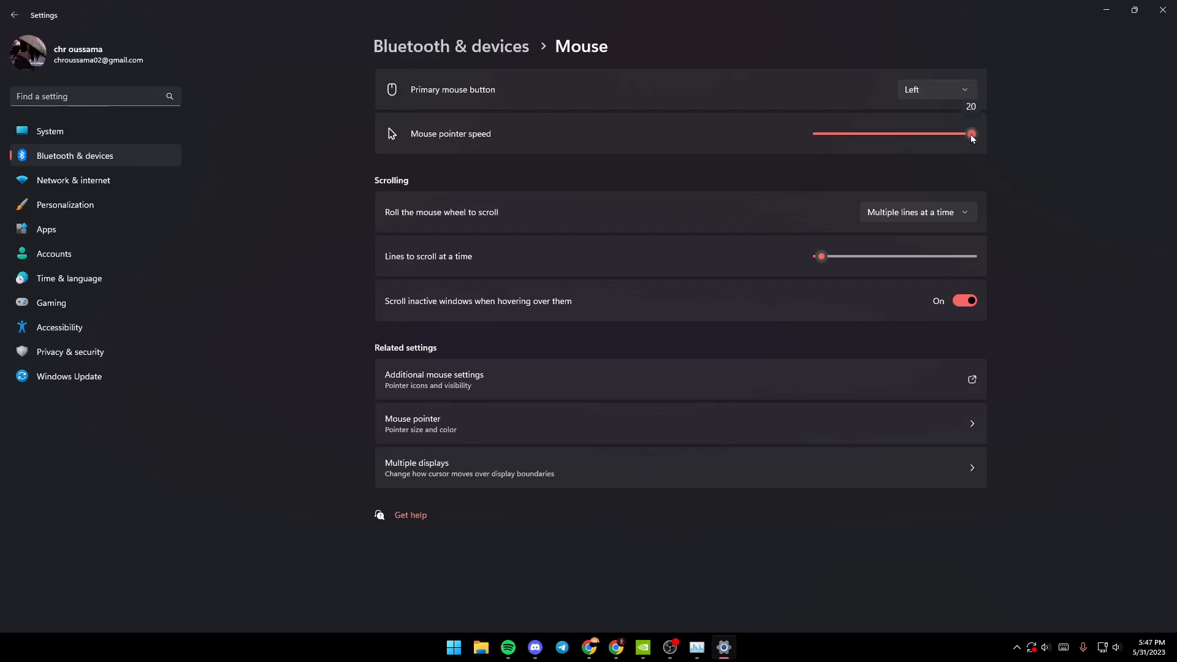
left_click_drag(970, 134, 922, 133)
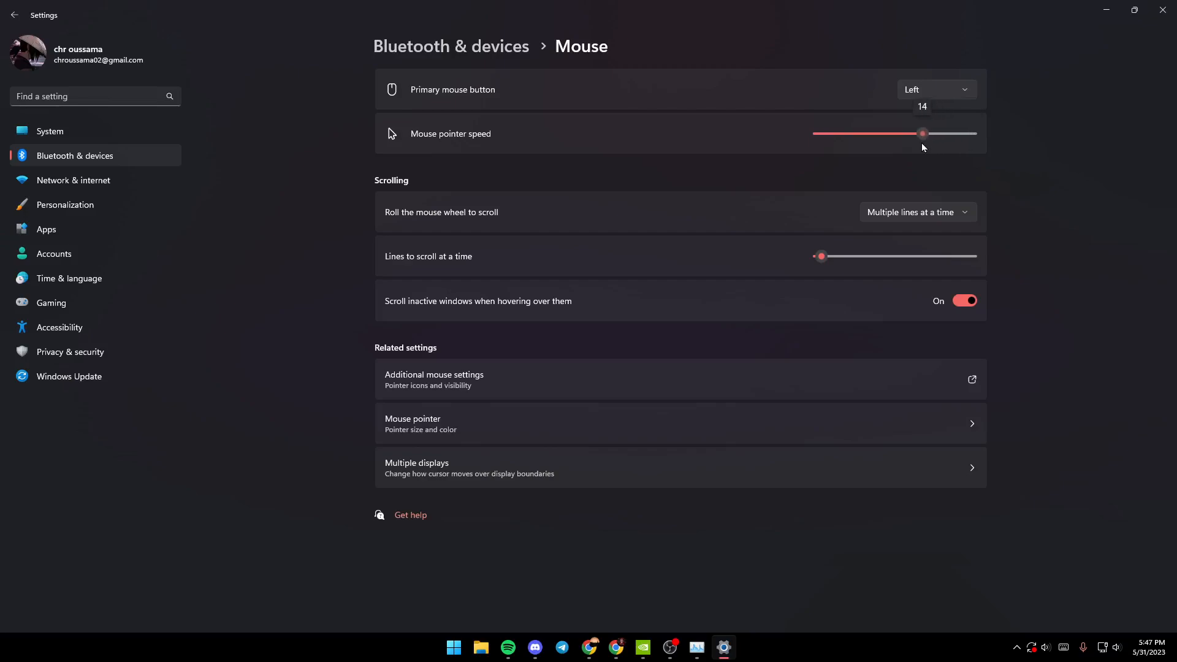
left_click_drag(922, 134, 894, 133)
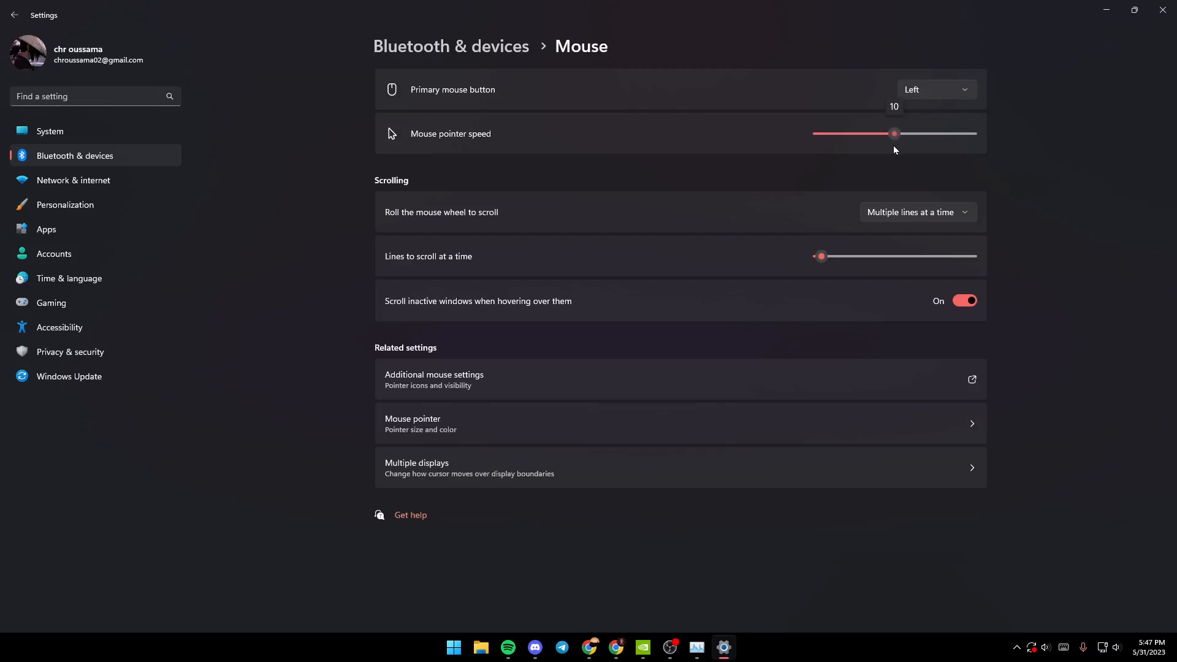
left_click_drag(894, 133, 889, 133)
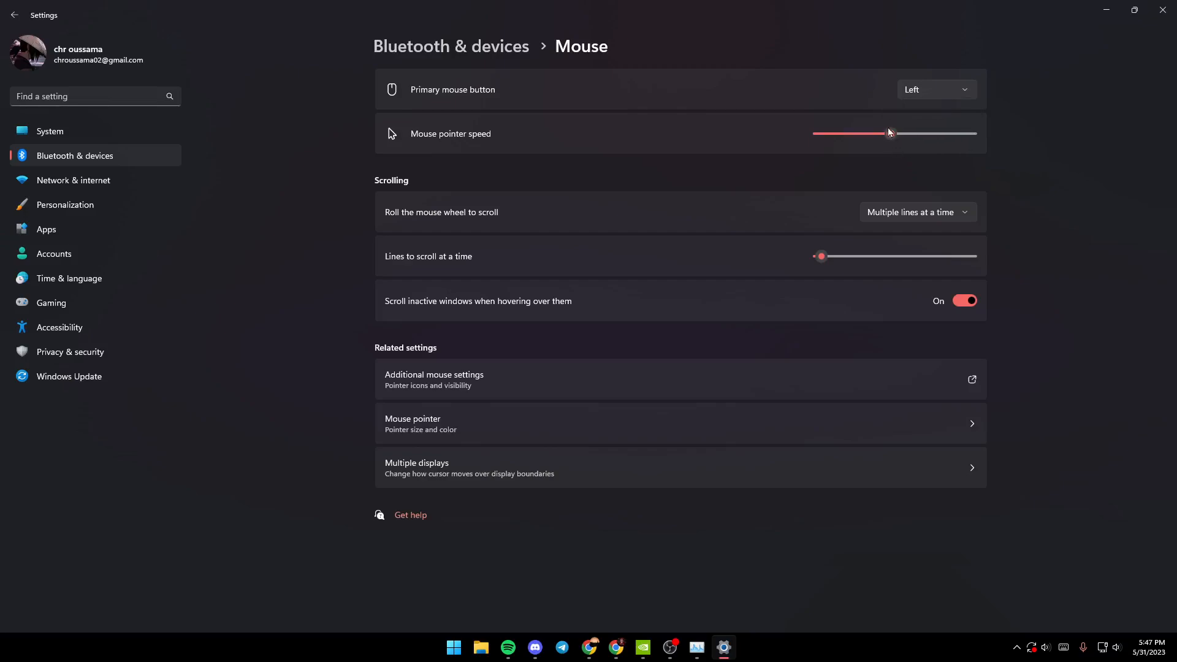
left_click_drag(855, 133, 891, 132)
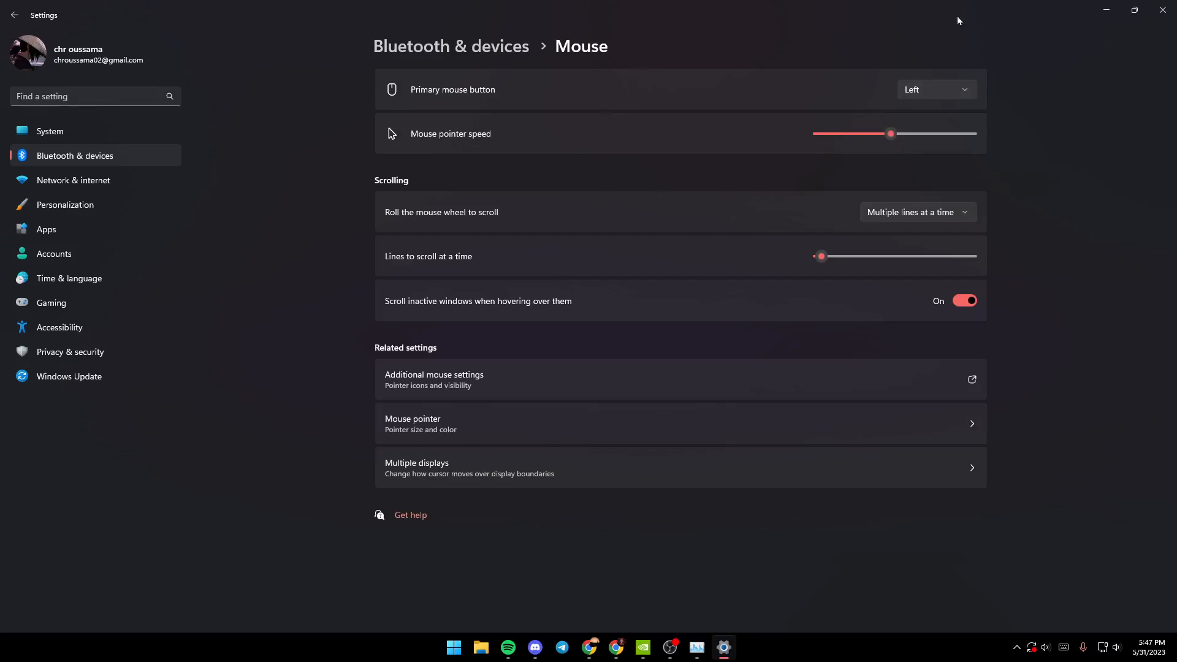
mouse_move(847, 247)
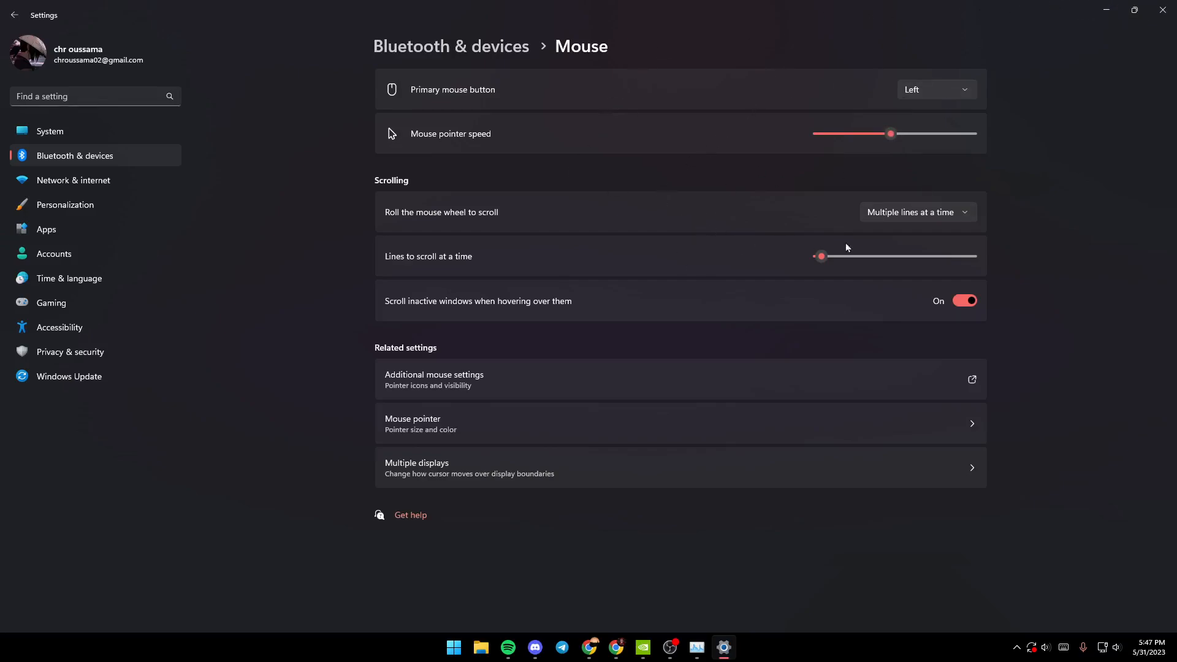
mouse_move(403, 154)
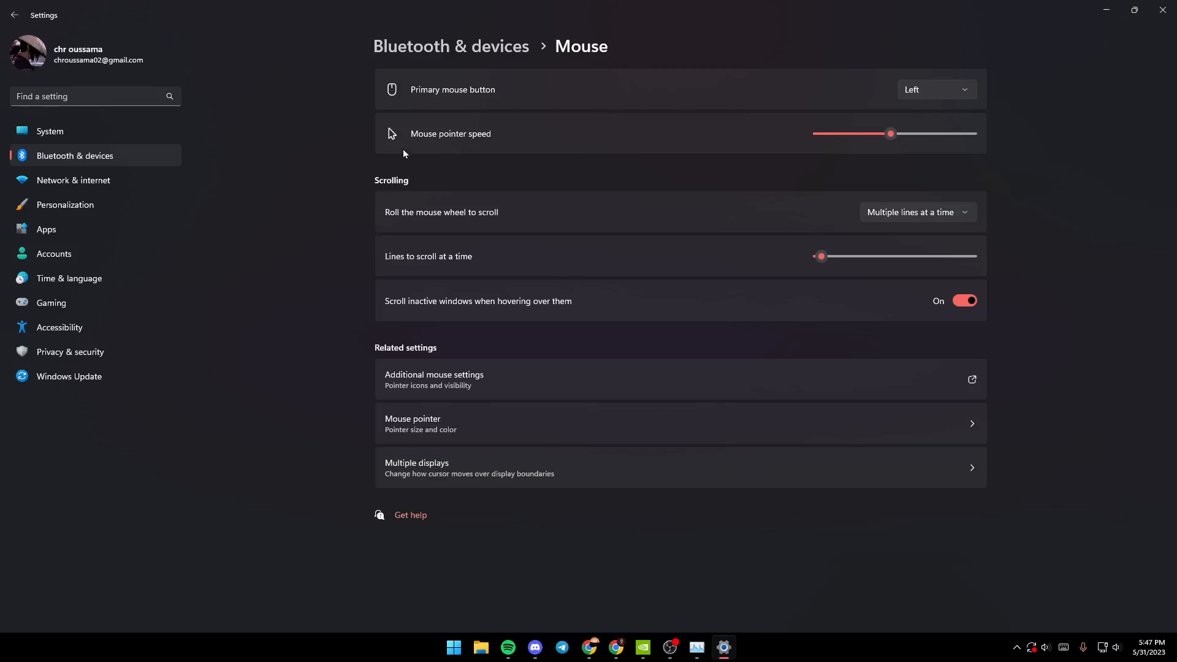
mouse_move(784, 199)
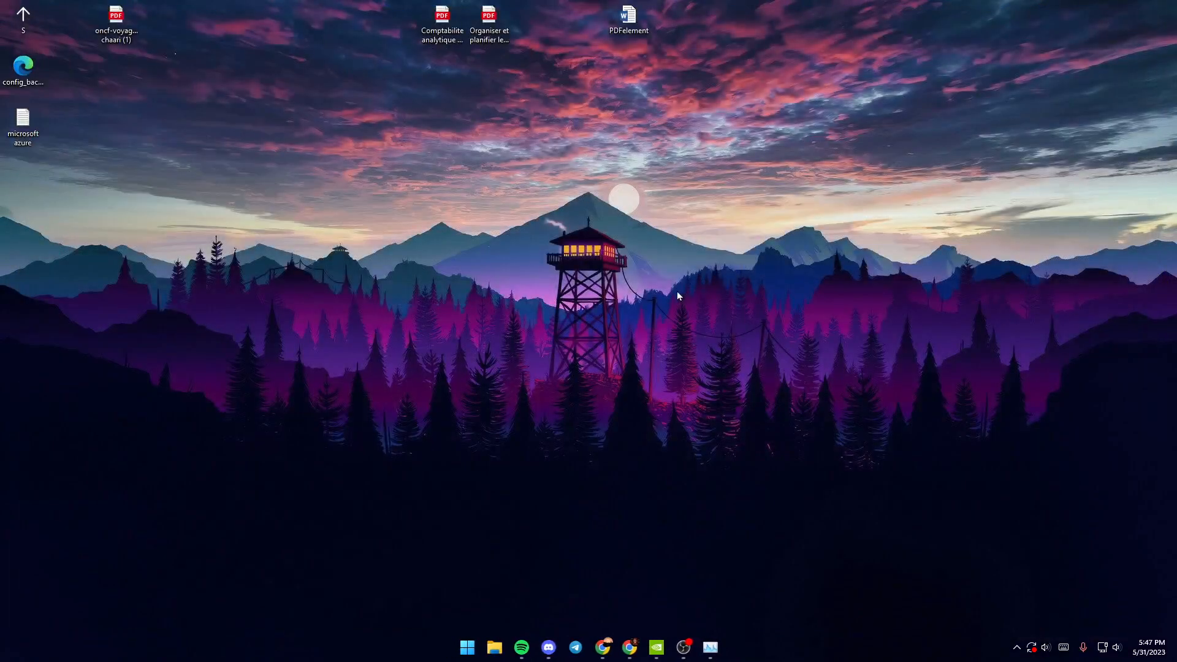
mouse_move(664, 219)
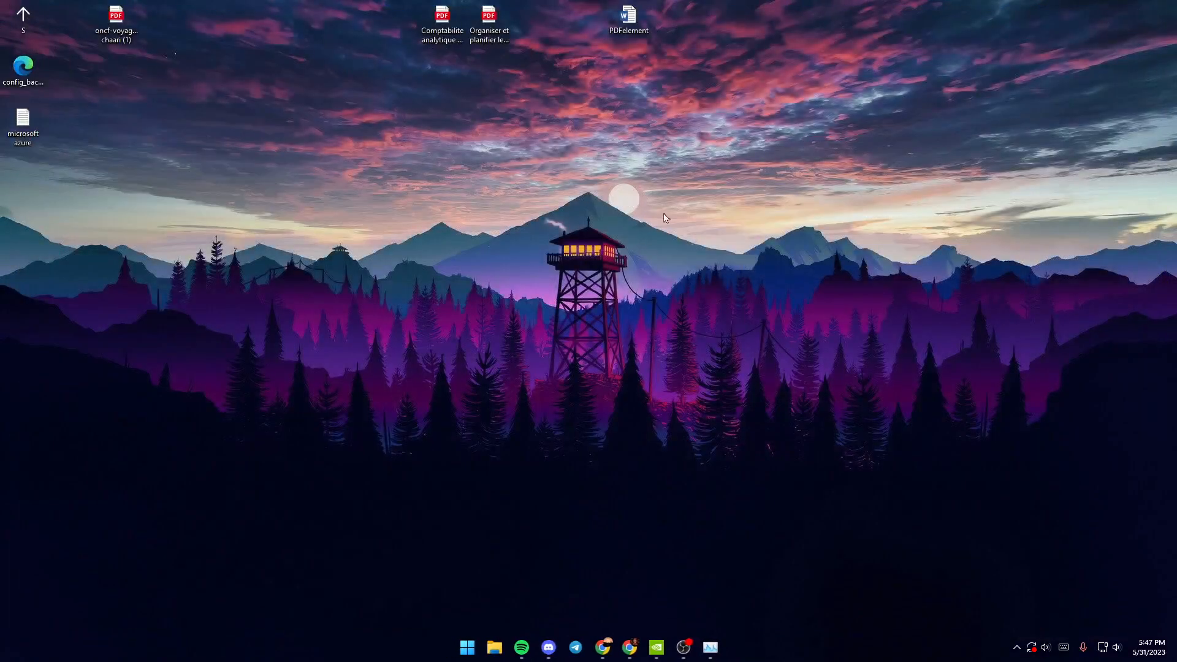
mouse_move(606, 132)
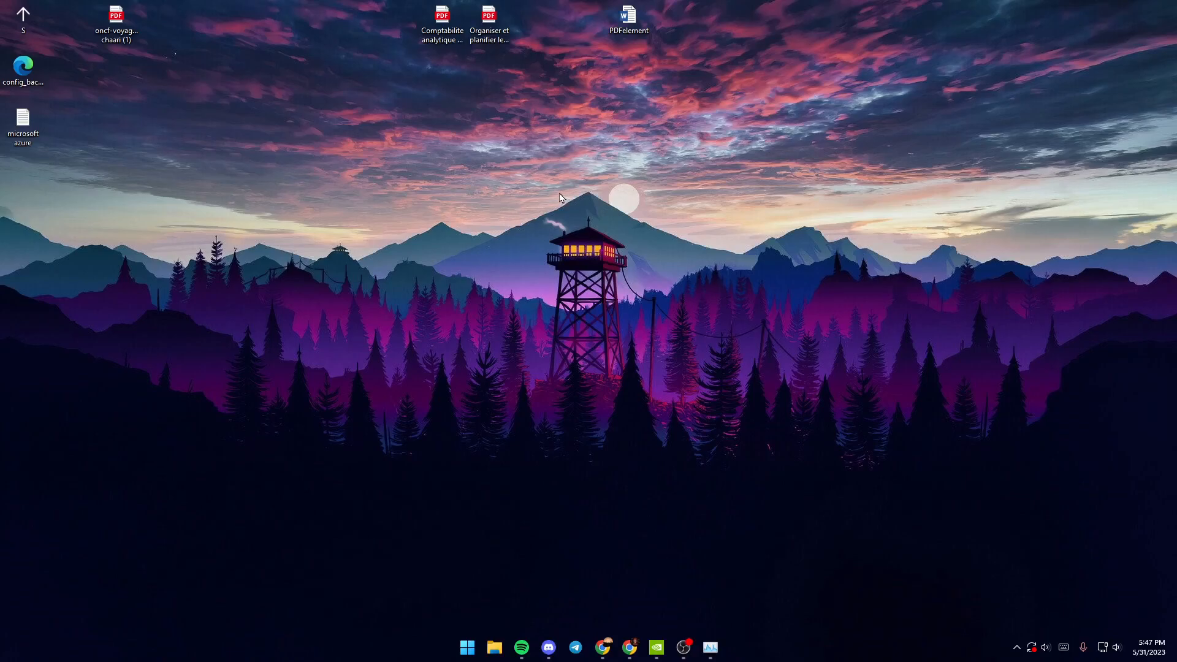
mouse_move(557, 208)
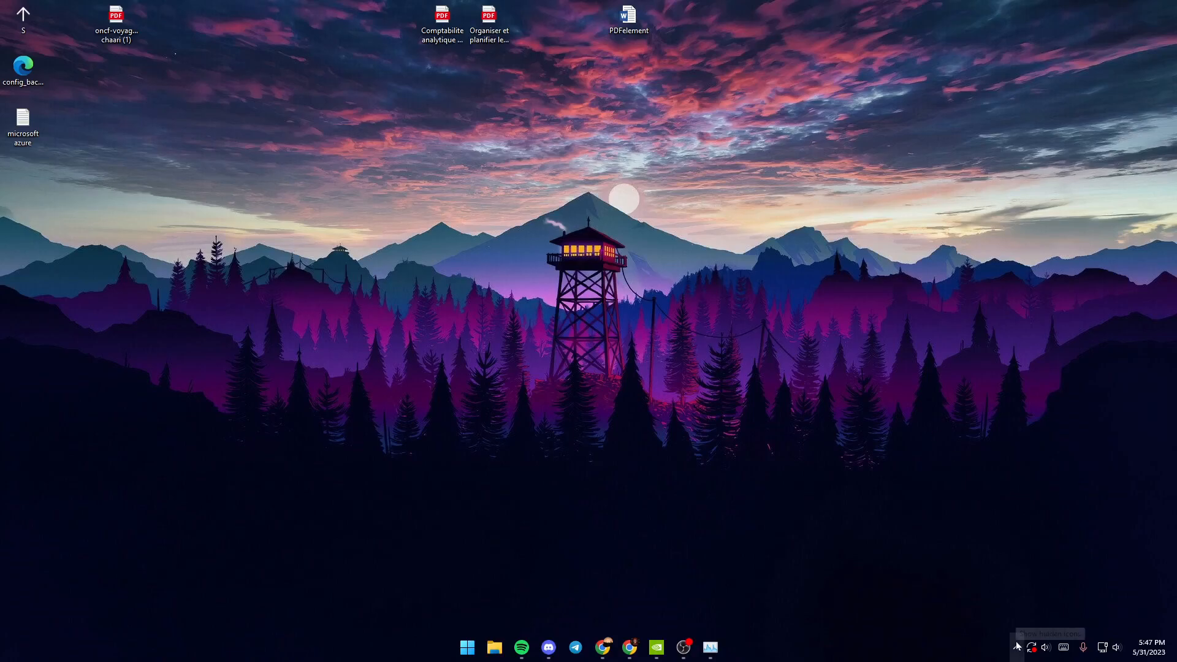
Search 'logitech G HUB' from Start and launch Logitech G HUB.
left_click(465, 646)
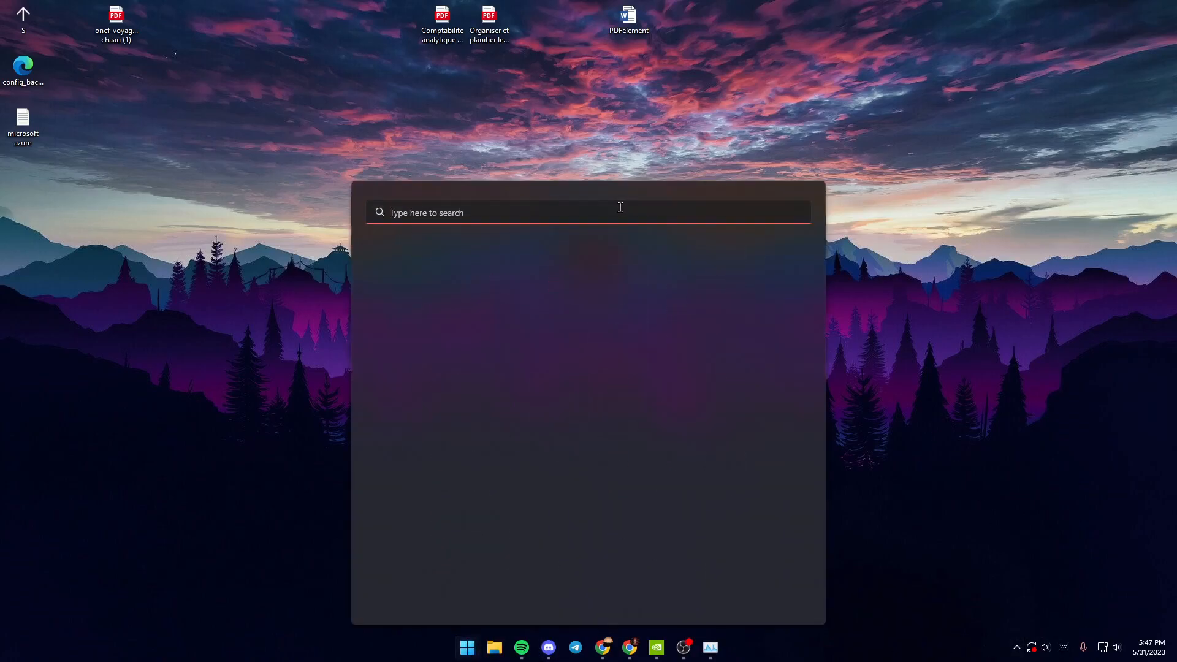
type("logitech G HUB")
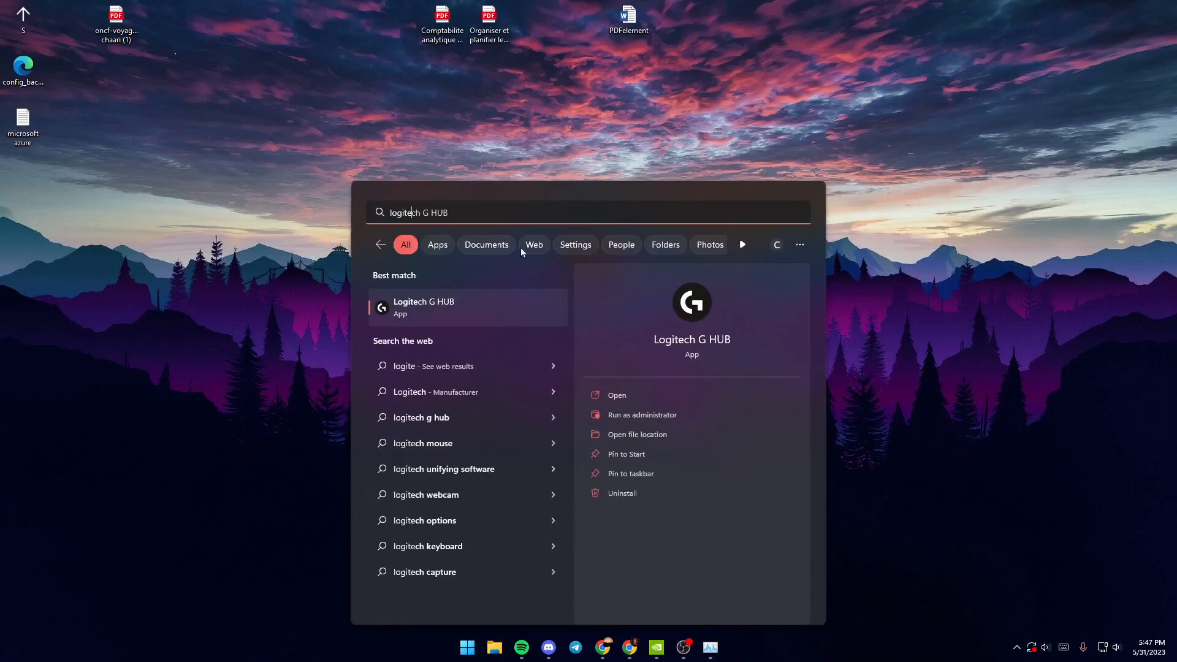
mouse_move(421, 315)
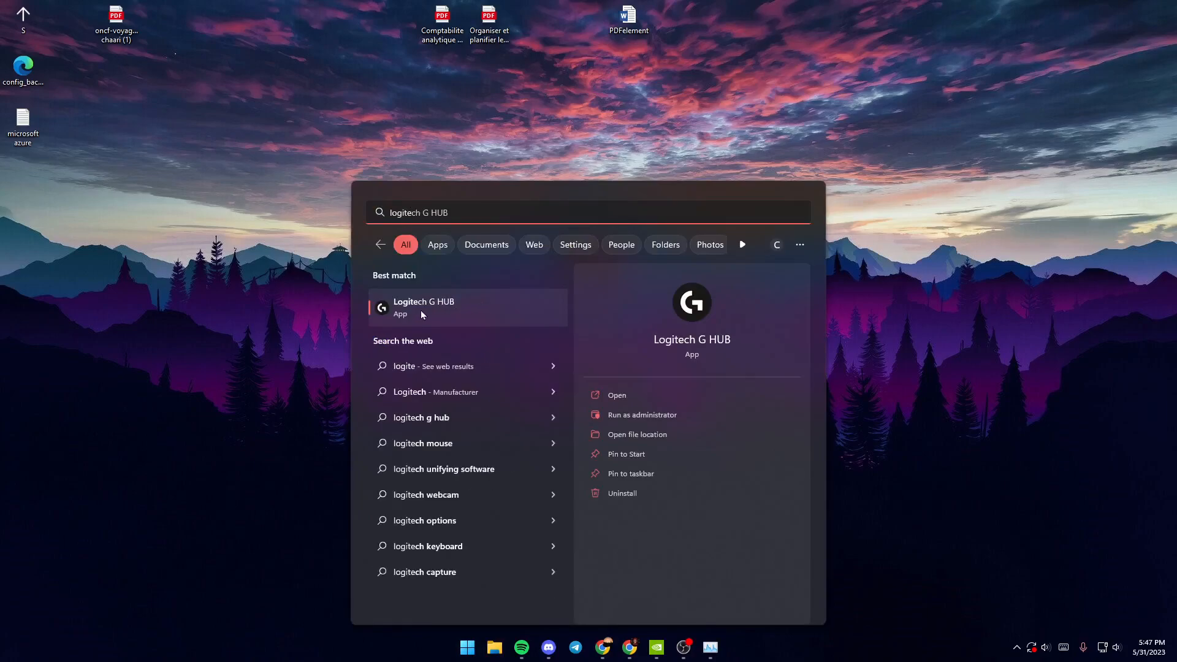
left_click(424, 307)
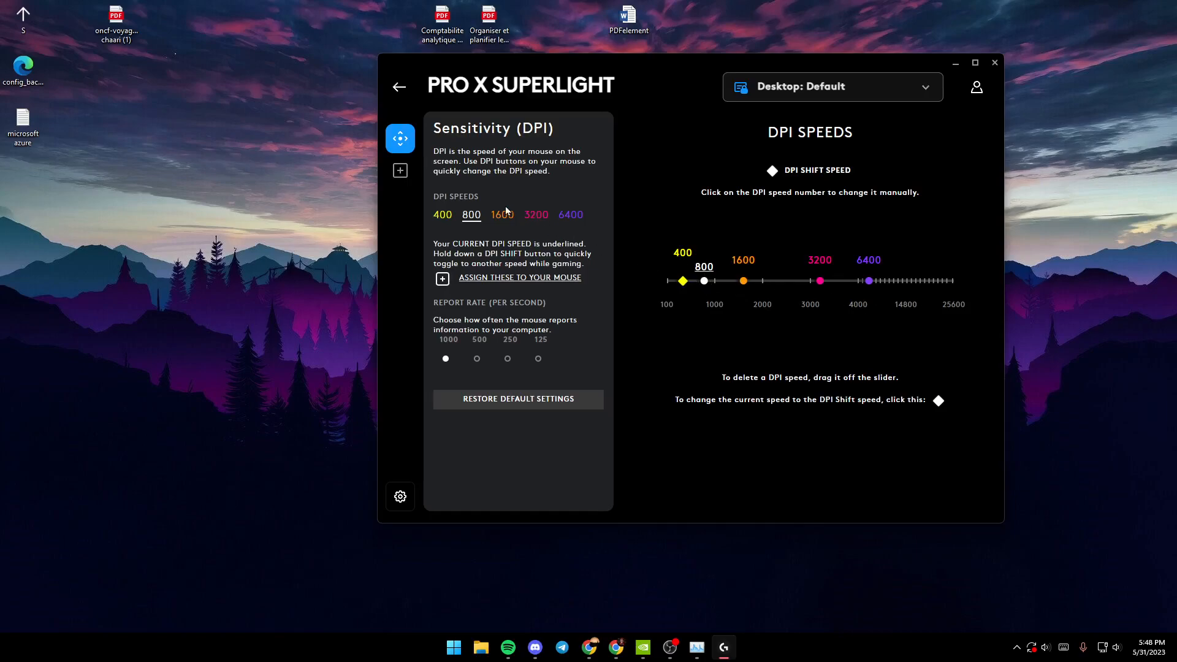
mouse_move(527, 222)
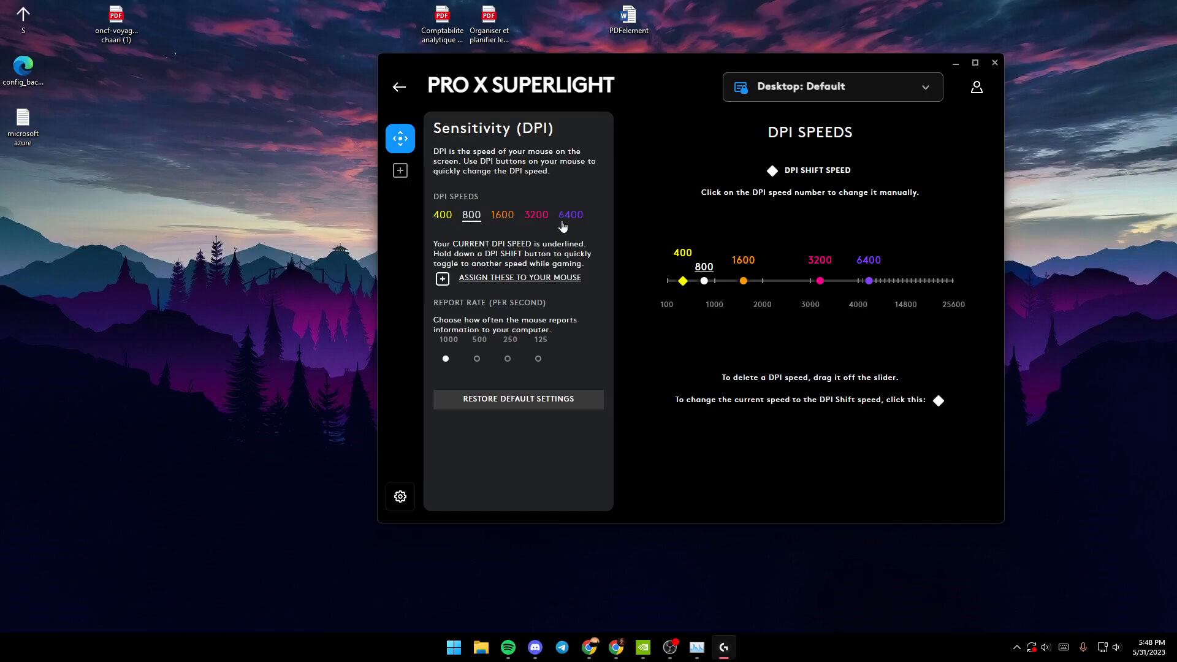
mouse_move(994, 63)
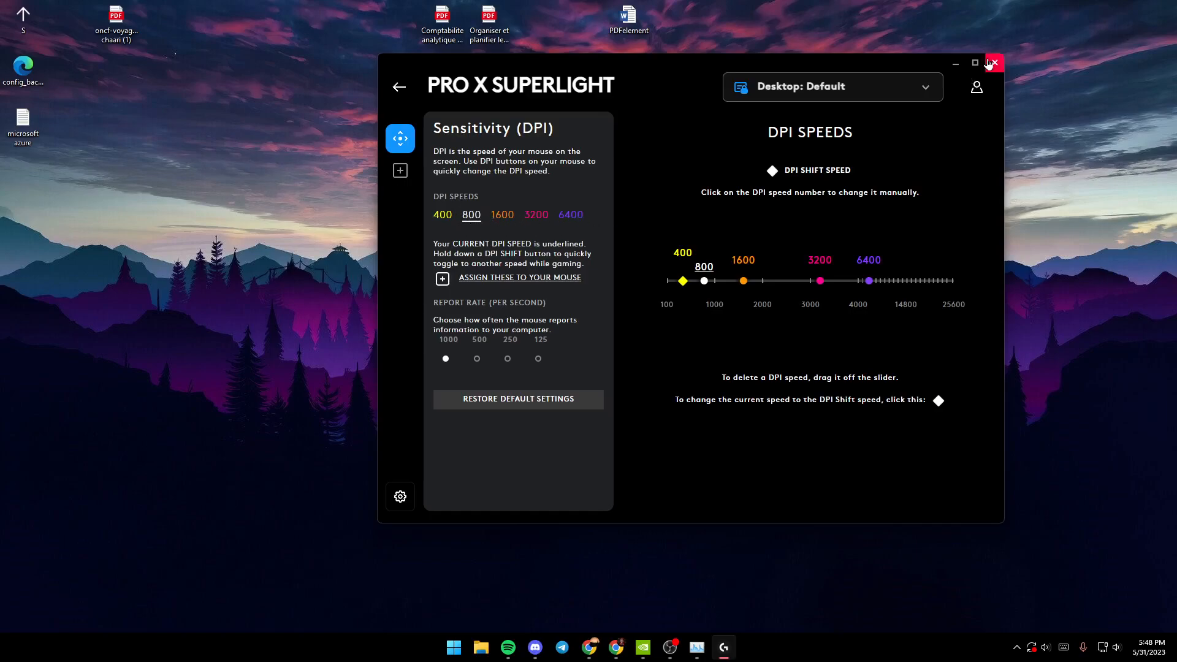
Leave the PRO X SUPERLIGHT DPI at 800 and close Logitech G HUB.
left_click(991, 63)
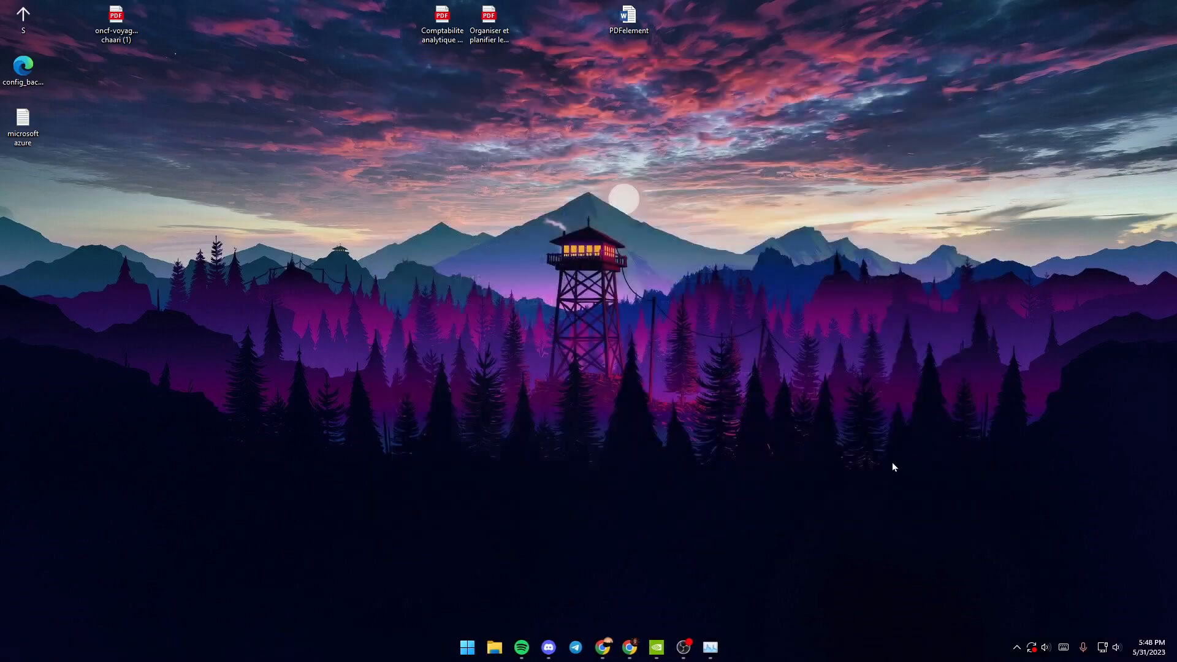
mouse_move(604, 210)
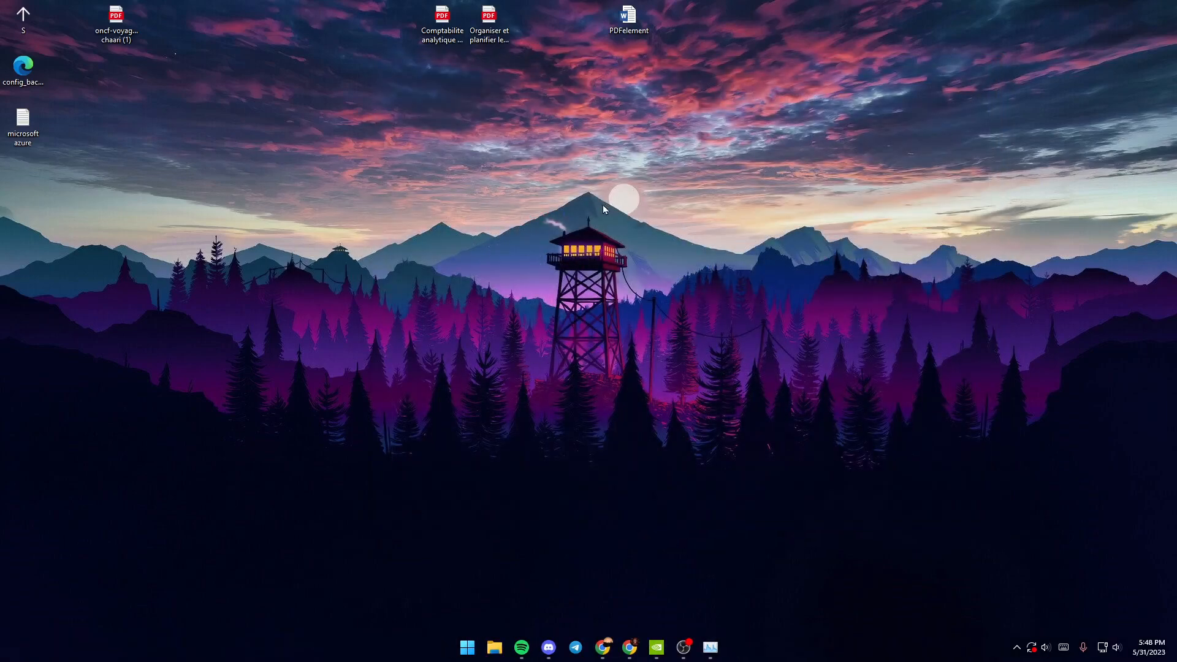
mouse_move(589, 171)
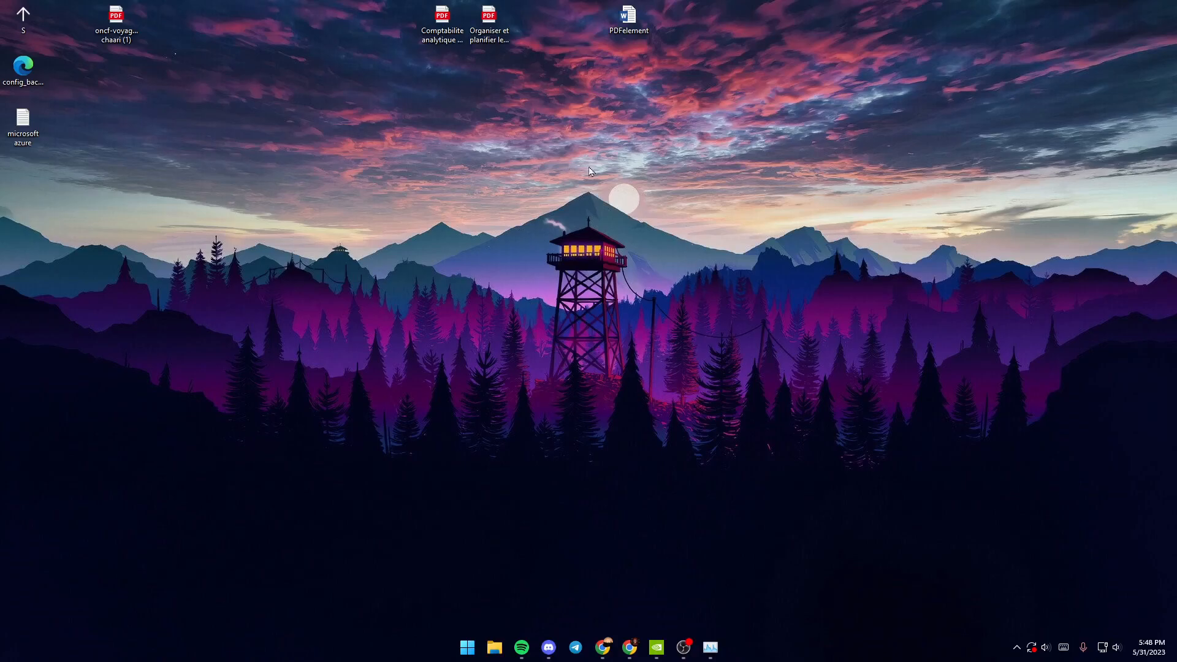